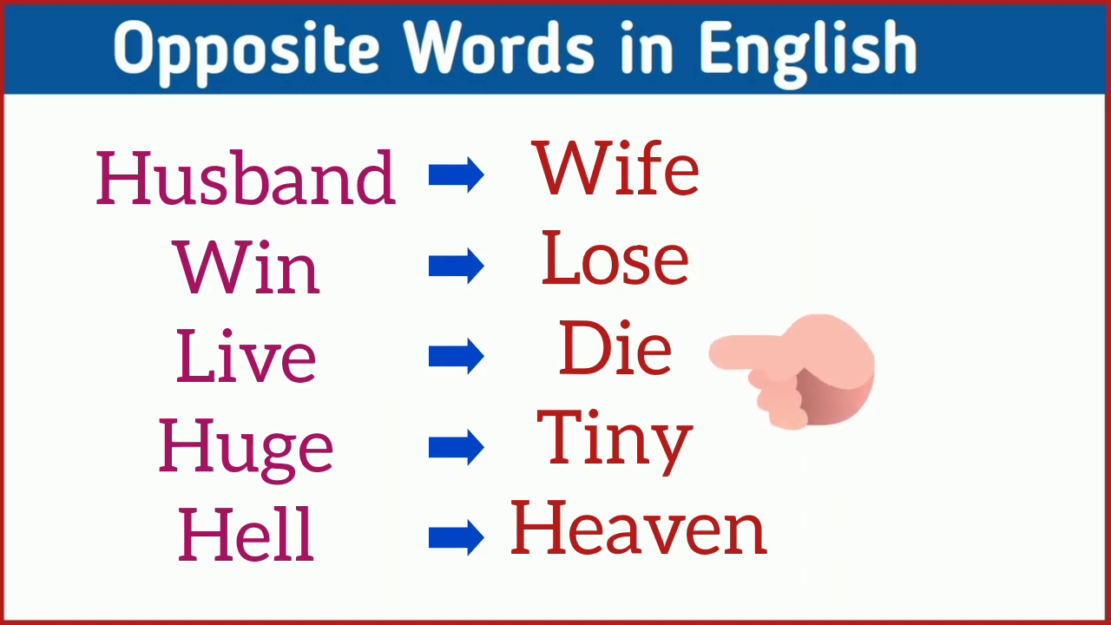
{"action": "mouse_move", "coordinate": [812, 465]}
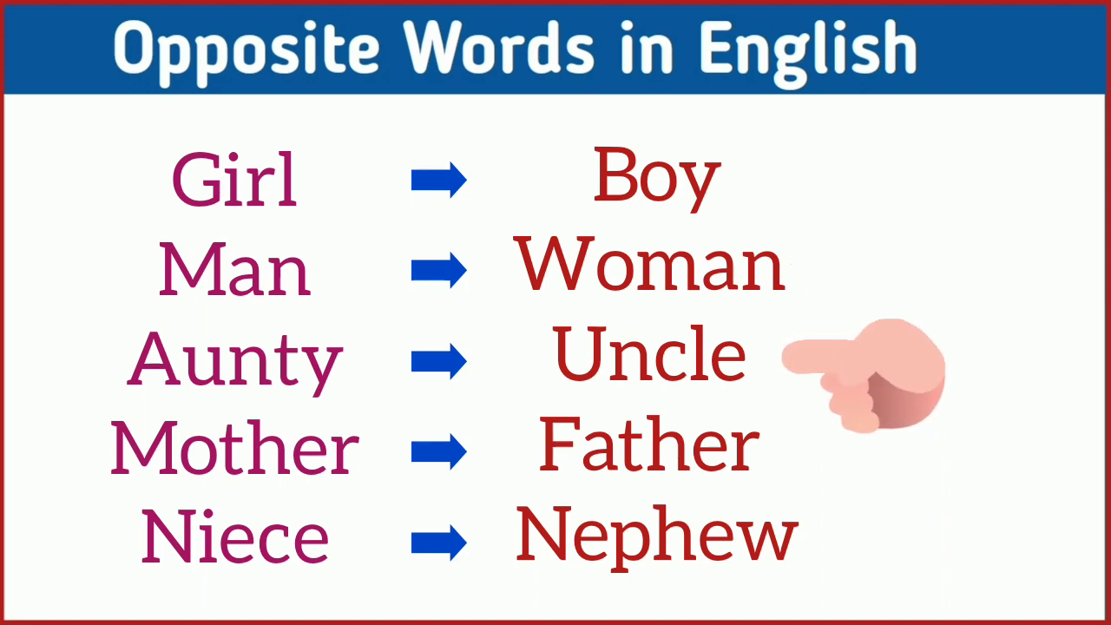
{"action": "mouse_move", "coordinate": [868, 468]}
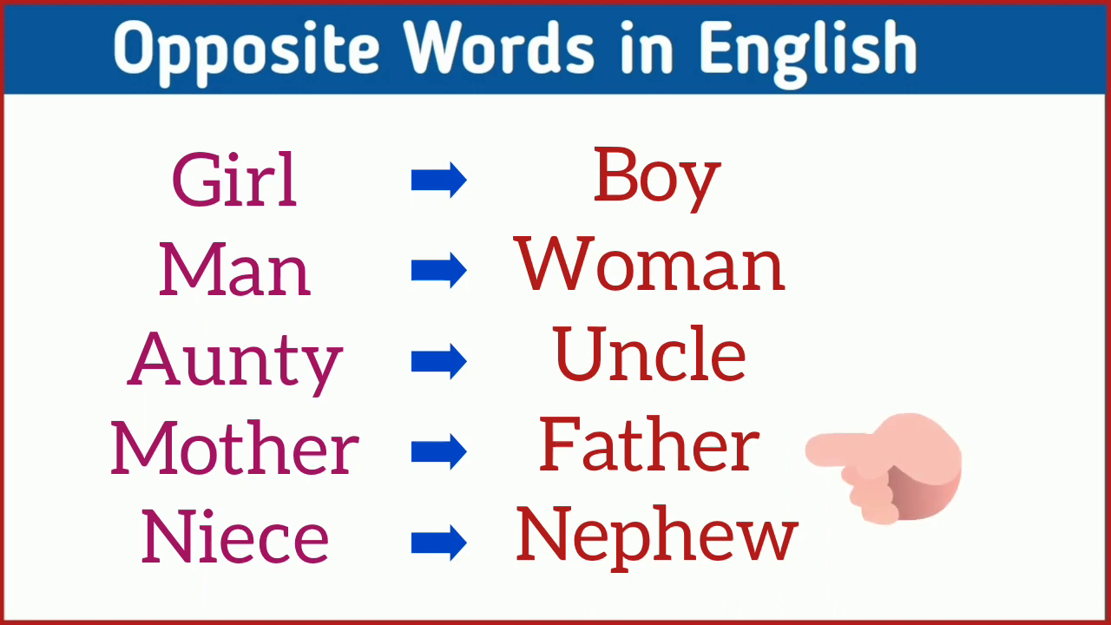